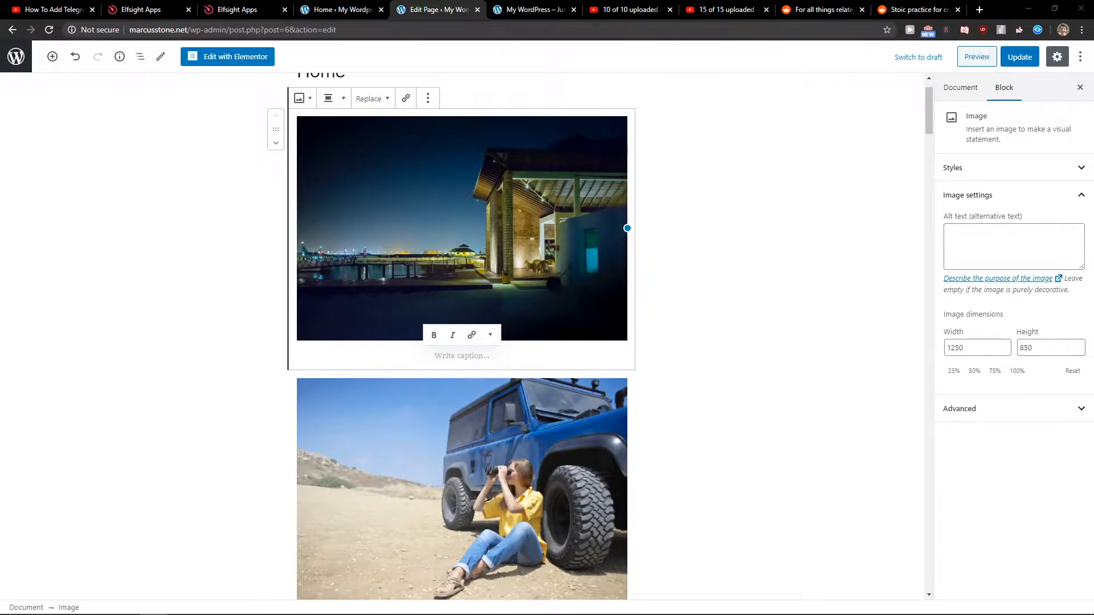
pyautogui.moveTo(782, 226)
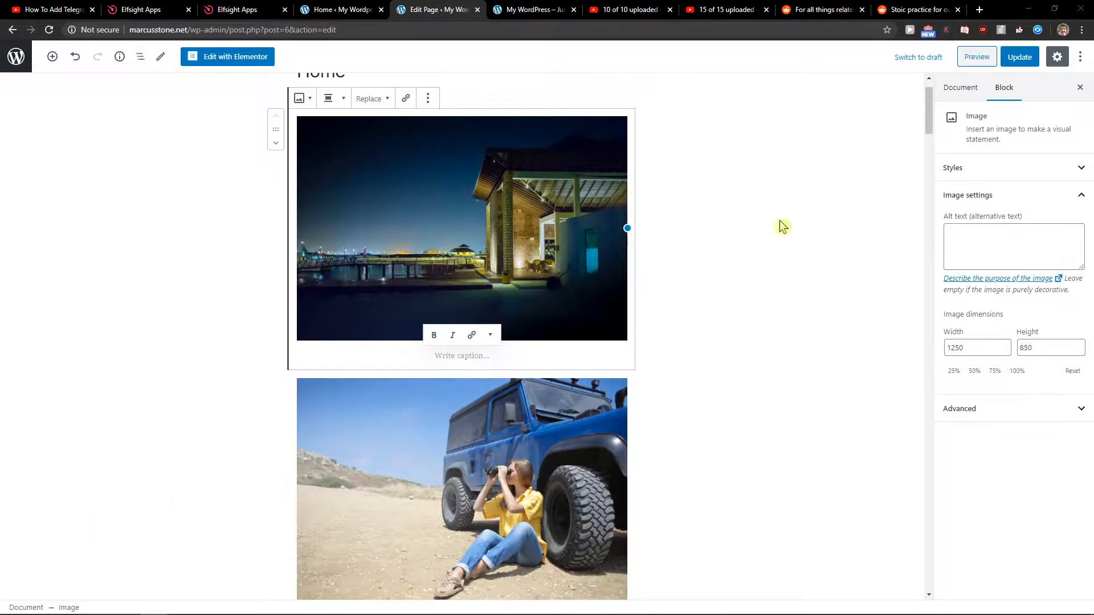
# Step: Follow the elfsight.com link in the YouTube video description to the Elfsight homepage
pyautogui.click(49, 9)
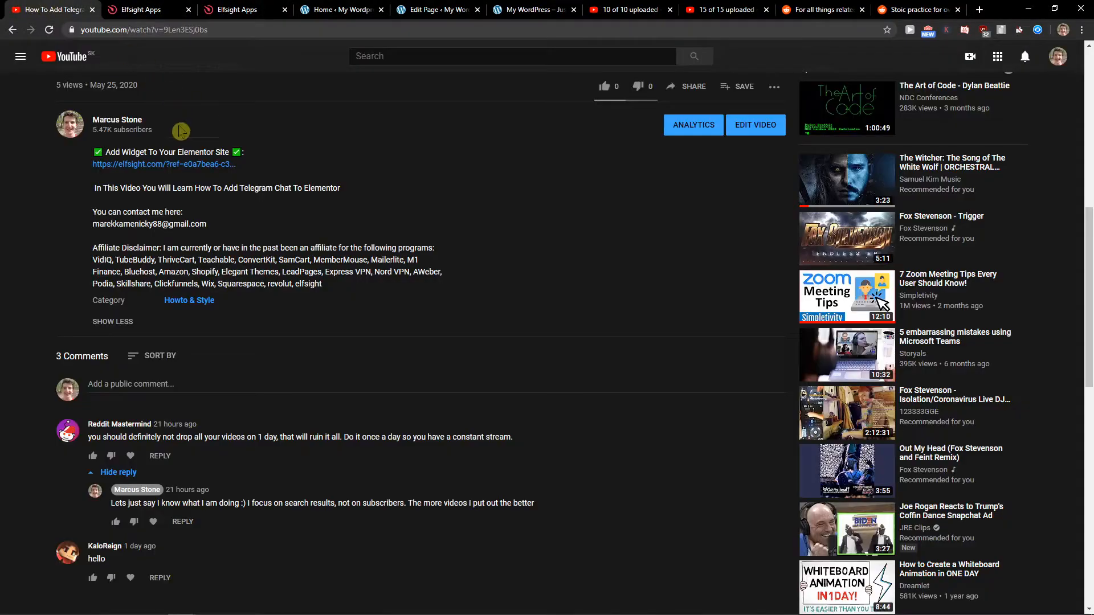
pyautogui.click(177, 164)
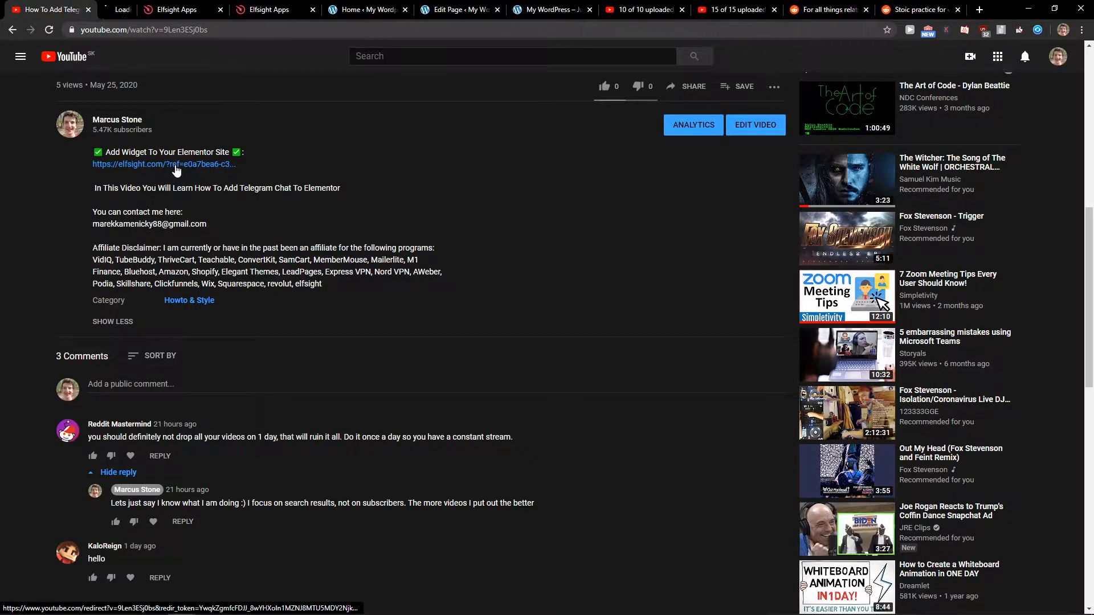
pyautogui.click(162, 164)
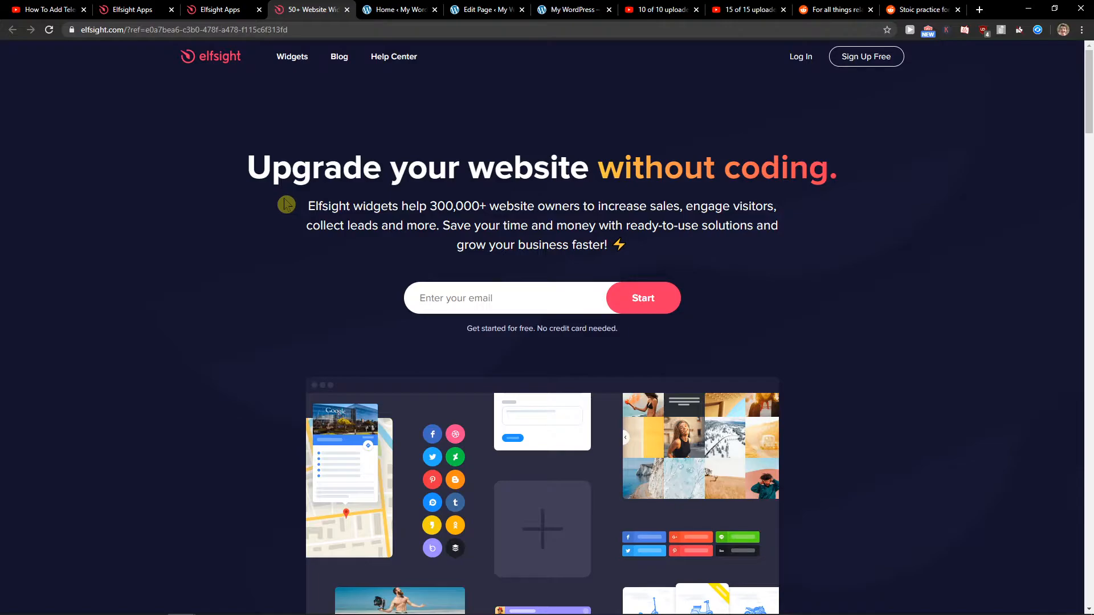
pyautogui.moveTo(869, 51)
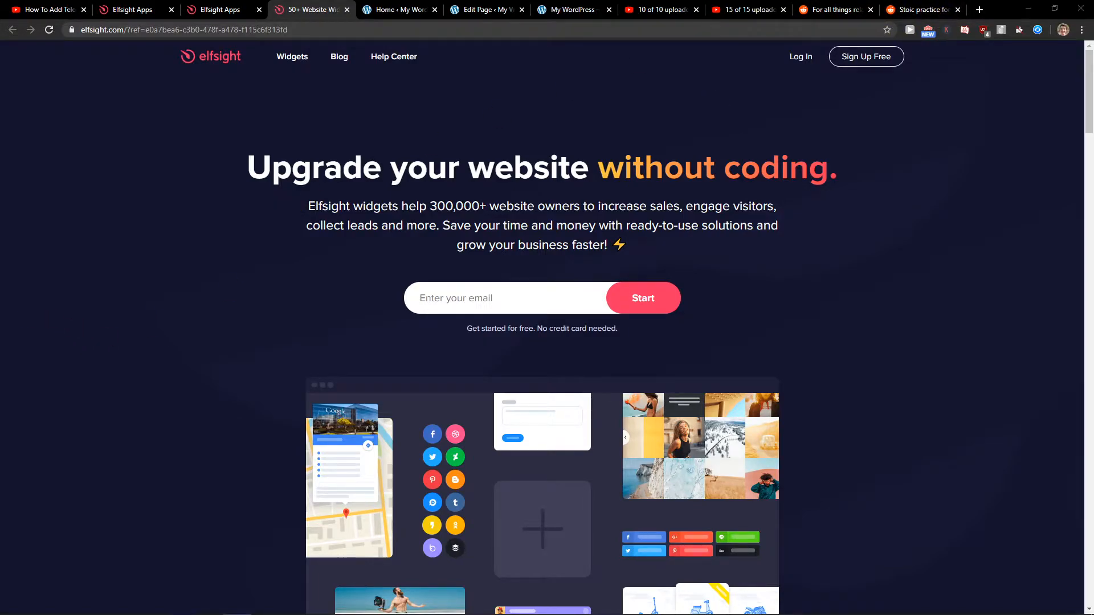
pyautogui.moveTo(870, 59)
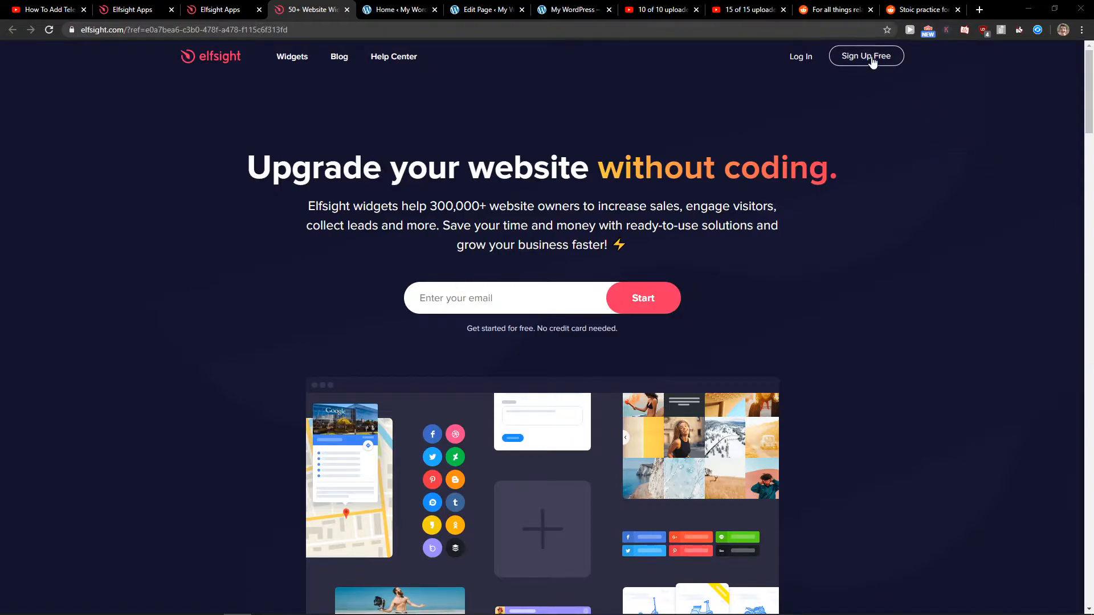
# Step: Log into Elfsight to reach the dashboard with the Telegram Chat and Slider apps
pyautogui.click(866, 56)
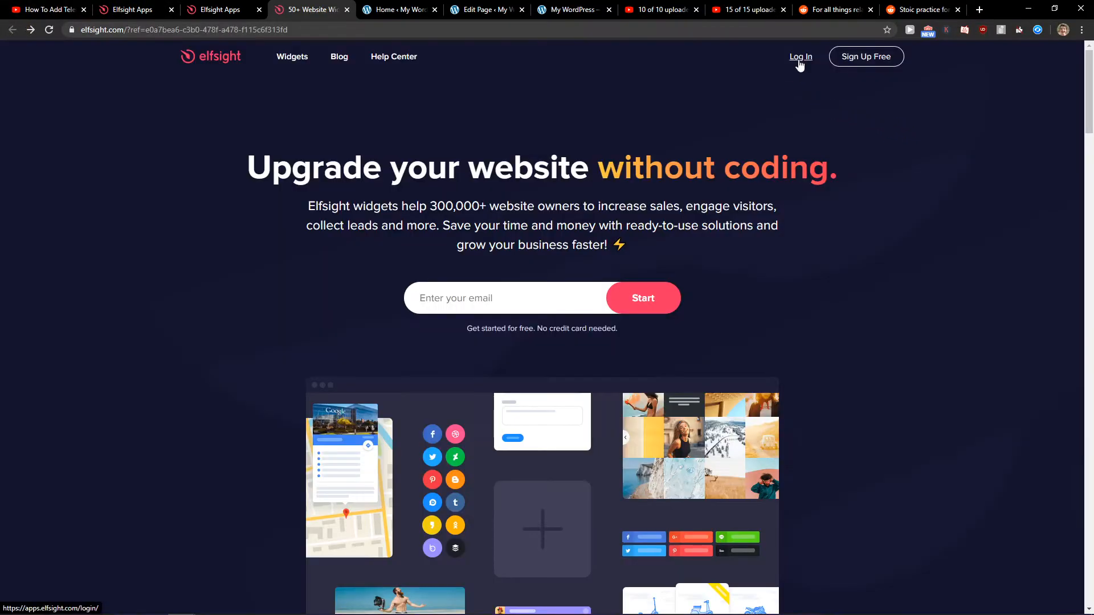
pyautogui.click(800, 57)
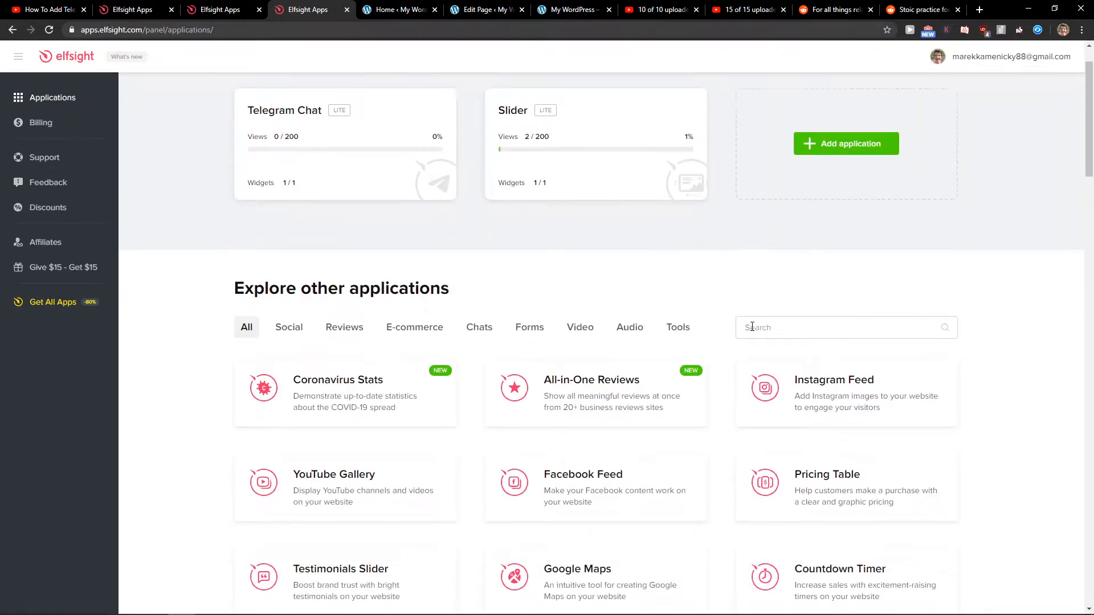
# Step: Search Elfsight apps for 'facebook' and create a new Facebook Comments widget
pyautogui.click(846, 327)
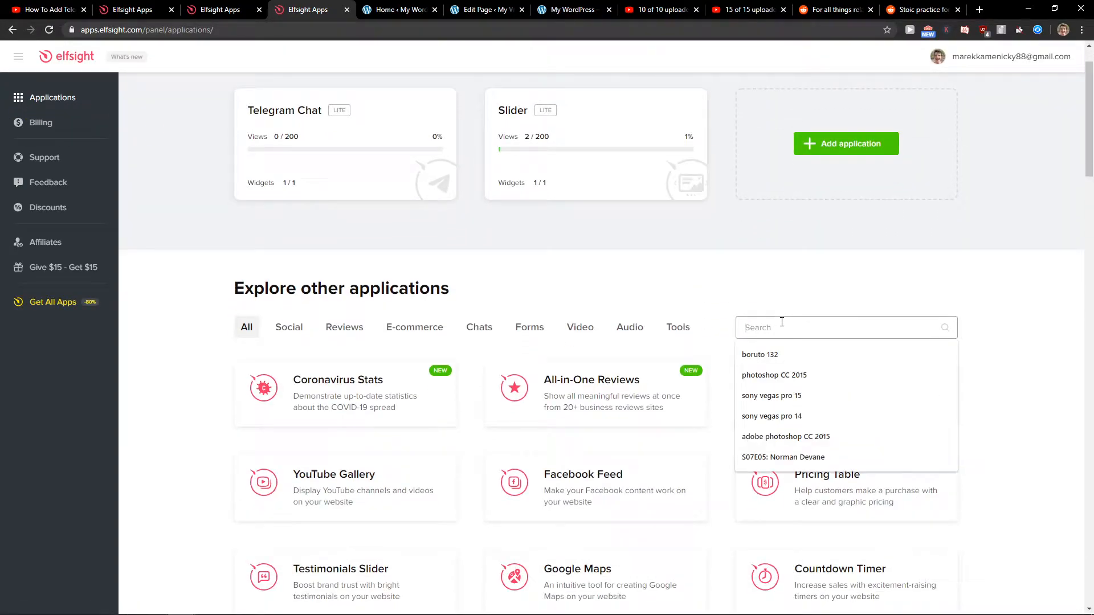
pyautogui.write('facebook')
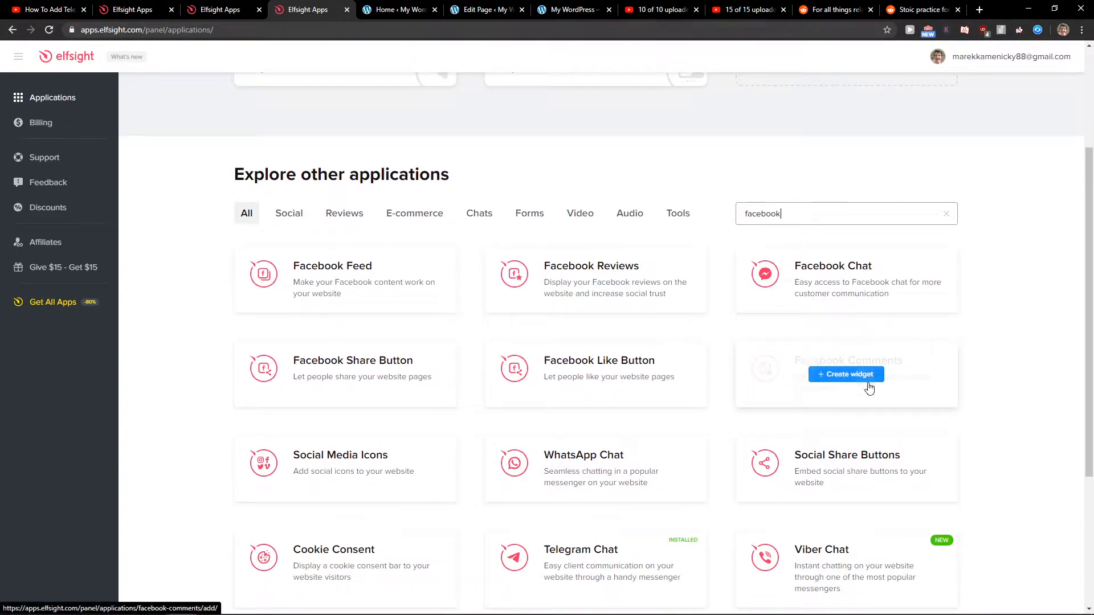
pyautogui.click(846, 374)
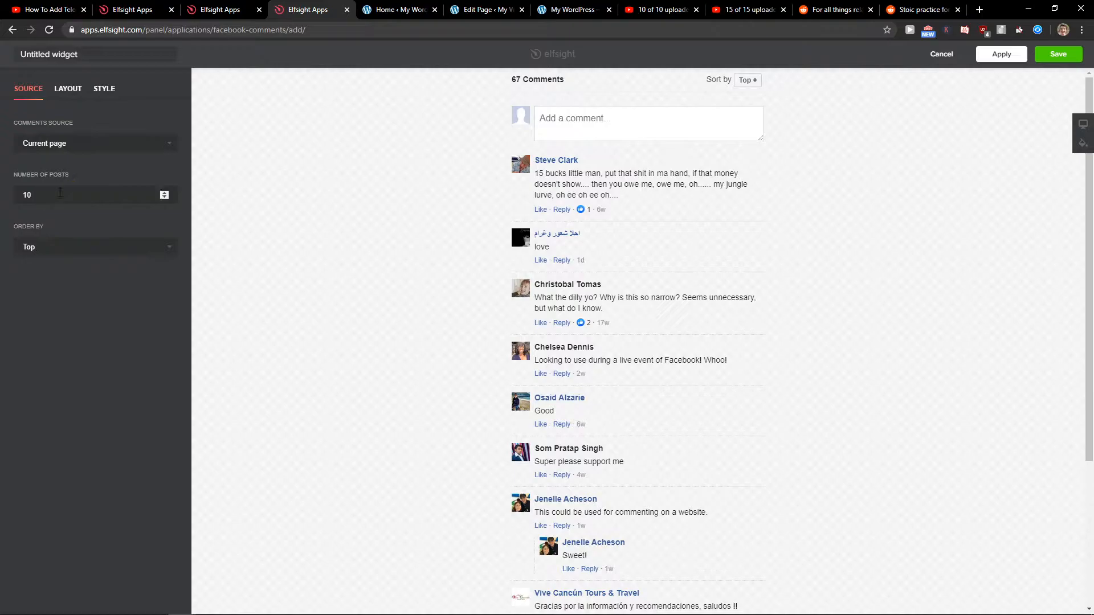
# Step: Review the widget's Layout and Source settings, copy its embed code, and return to WordPress
pyautogui.click(68, 89)
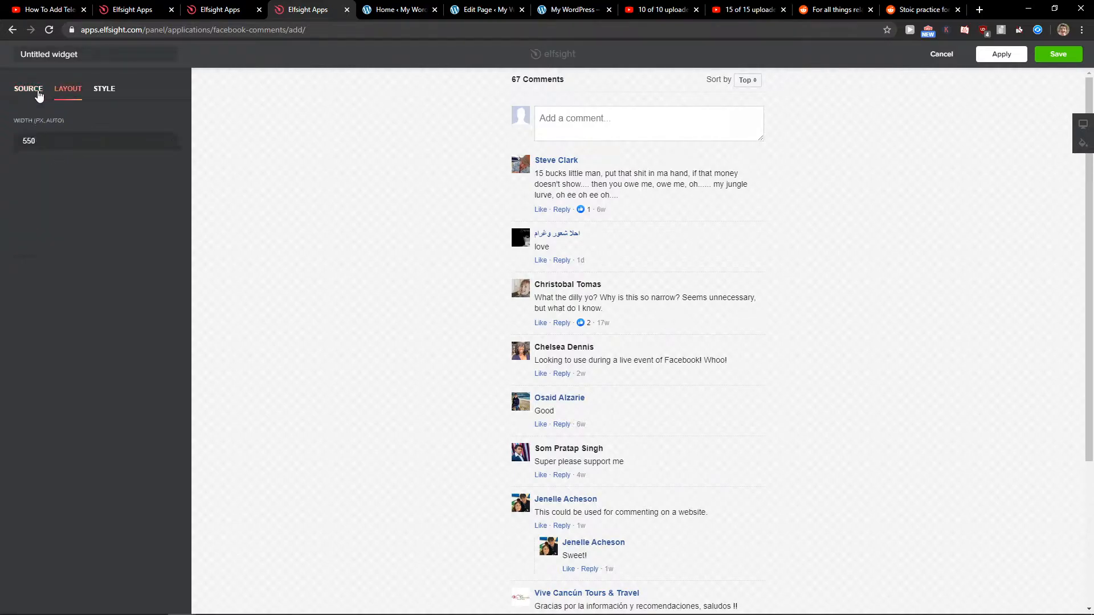
pyautogui.click(28, 89)
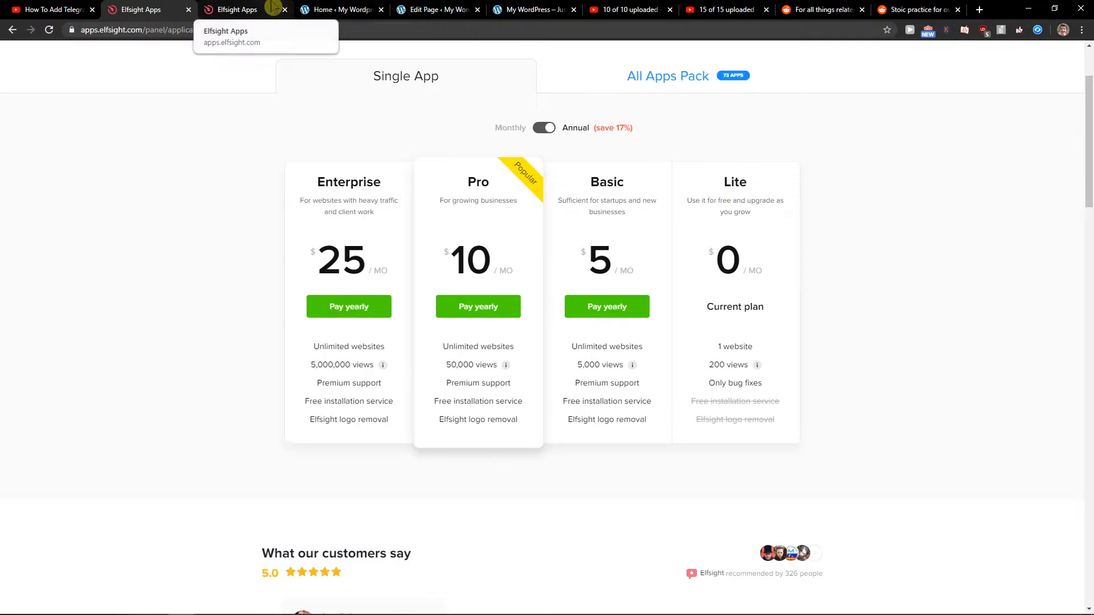
pyautogui.click(533, 9)
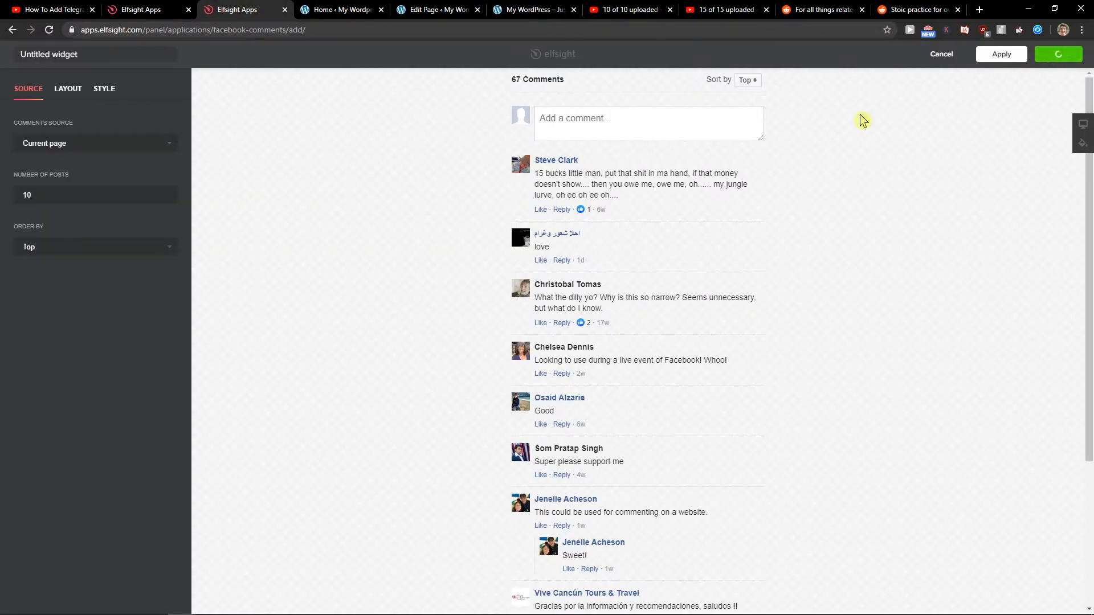
pyautogui.click(1001, 54)
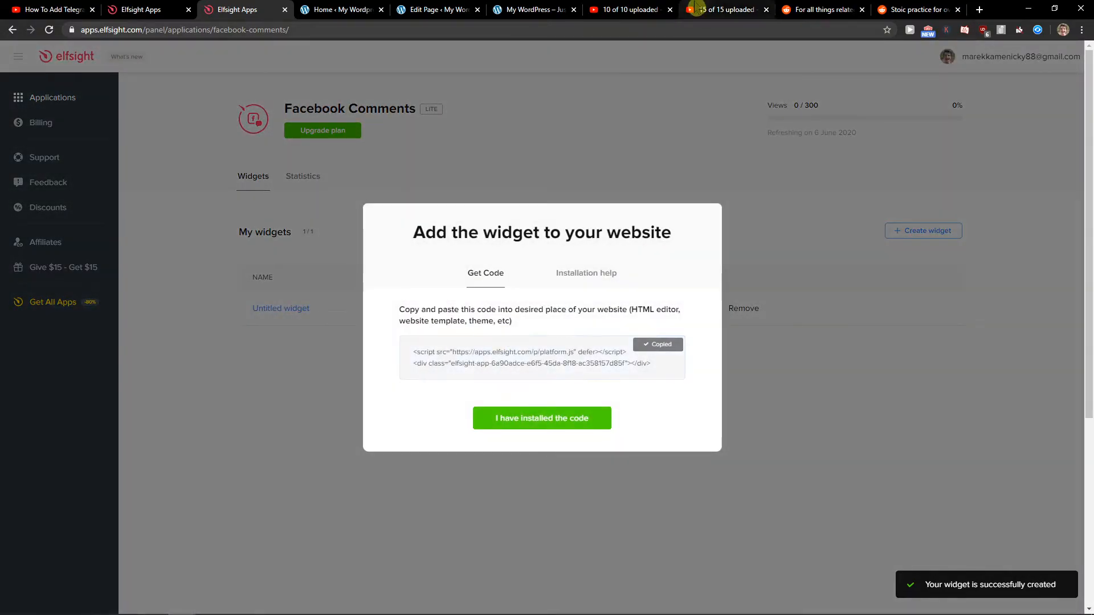
pyautogui.click(341, 10)
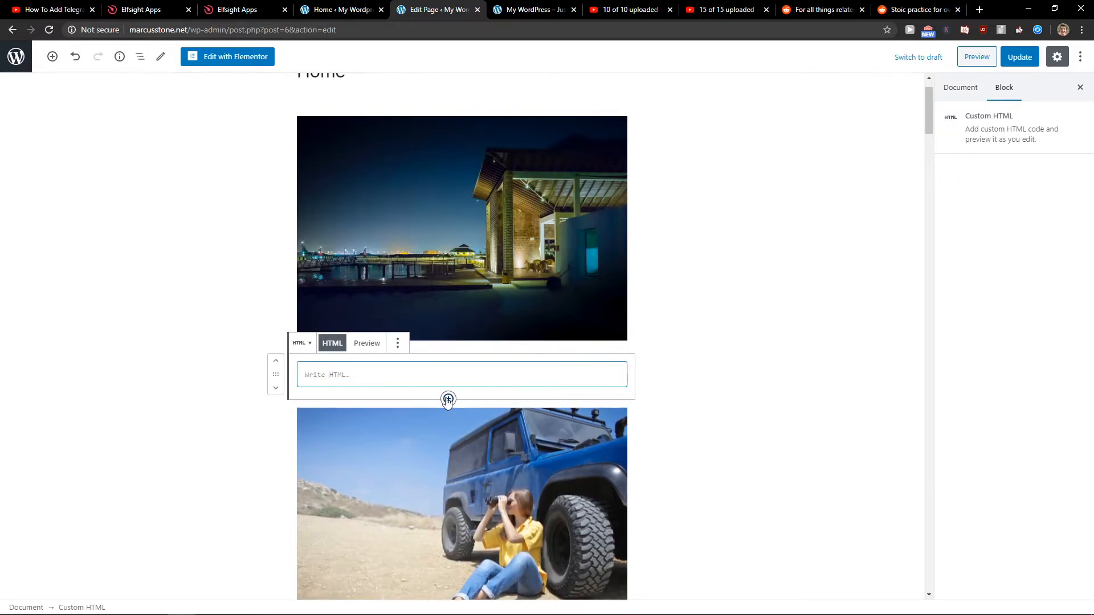
# Step: Update the WordPress page containing the Elfsight embed code and open its preview
pyautogui.click(1016, 57)
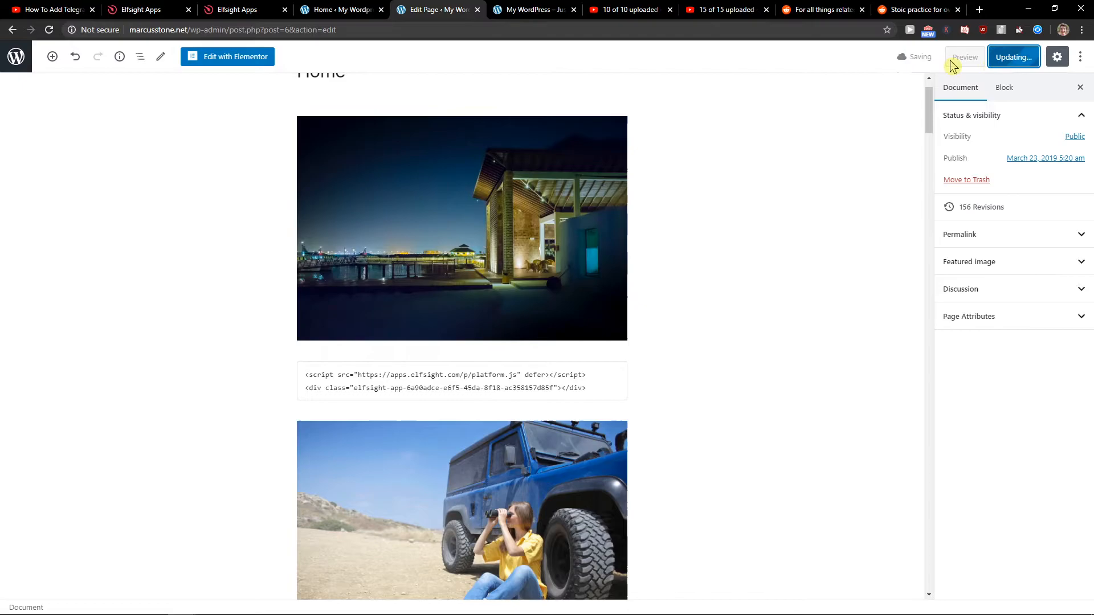
pyautogui.click(963, 56)
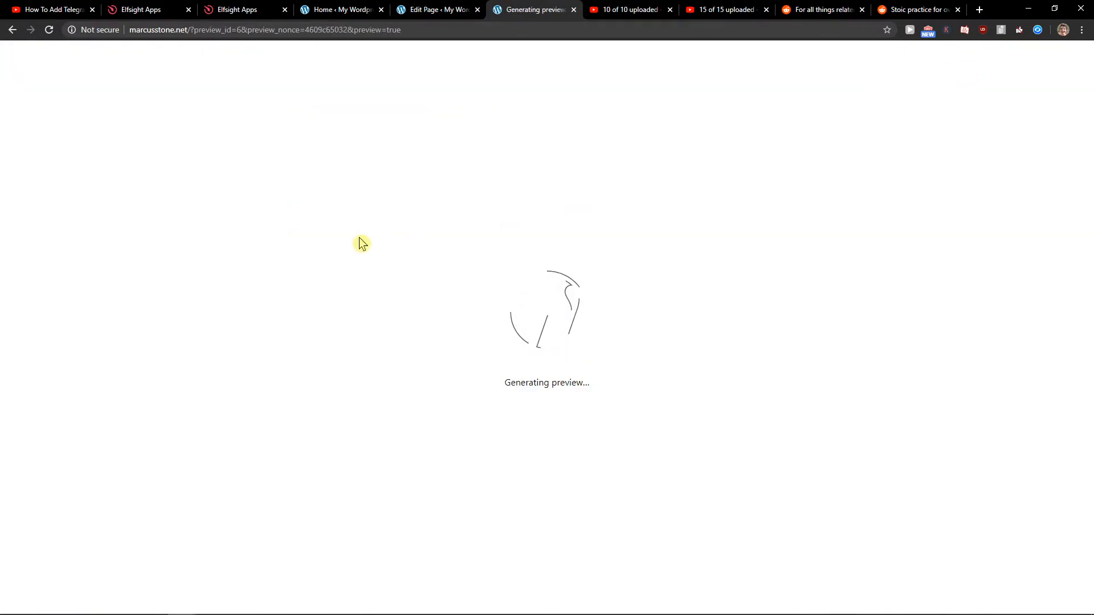
pyautogui.click(234, 10)
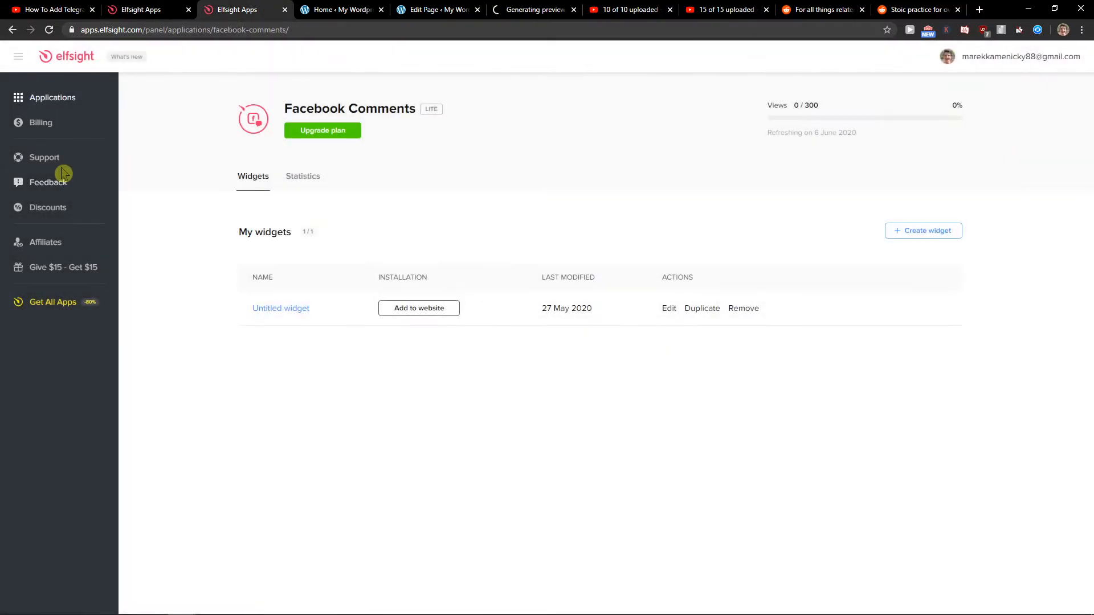
# Step: Open Elfsight Support, then view the preview showing the comment box below the image
pyautogui.click(44, 157)
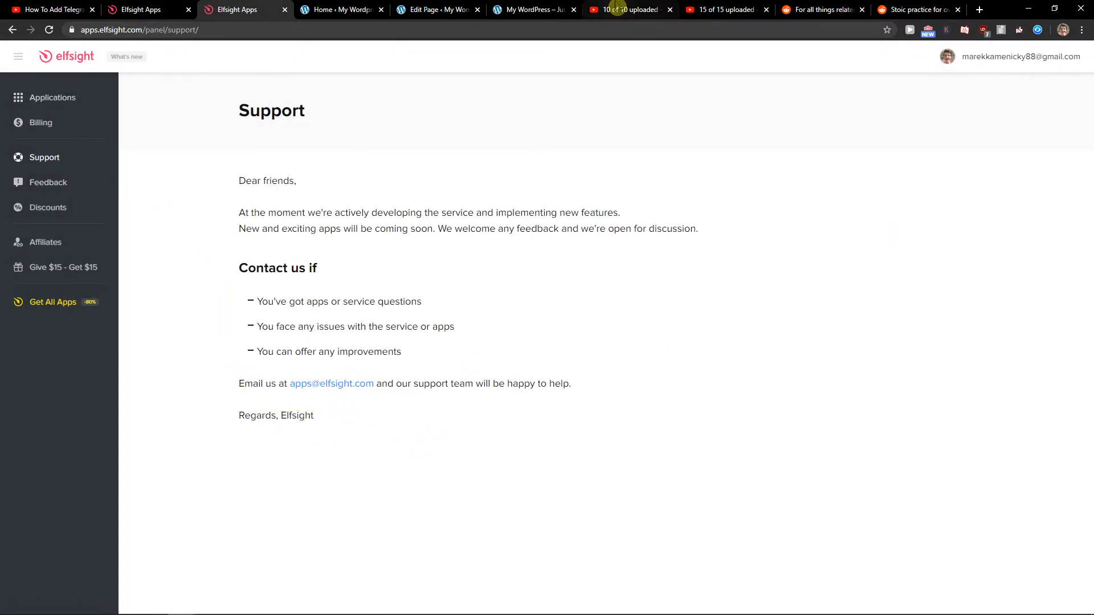
pyautogui.click(533, 10)
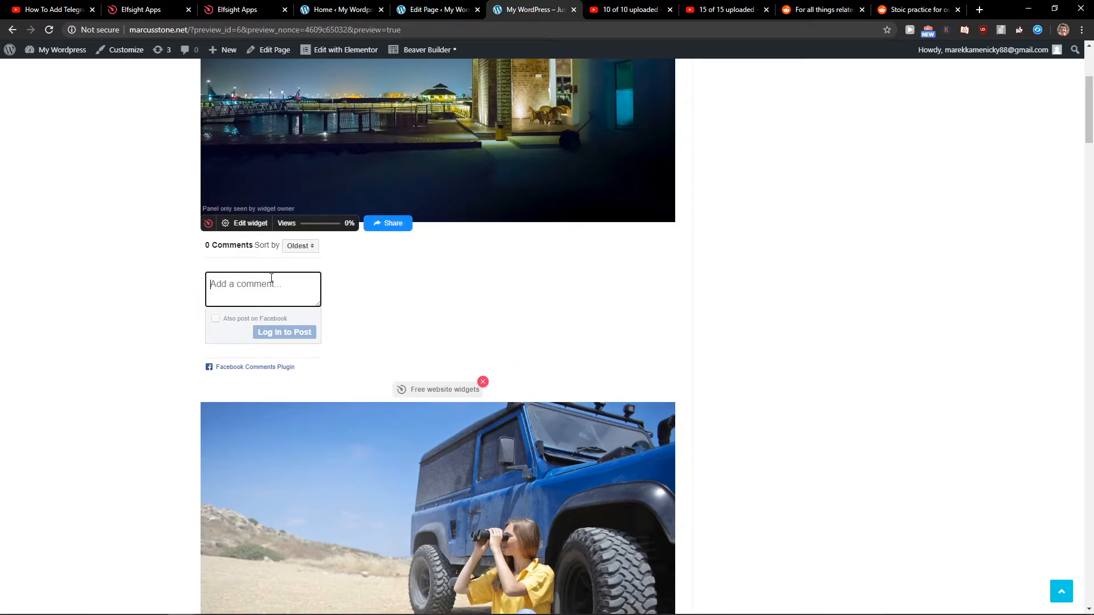
pyautogui.moveTo(424, 10)
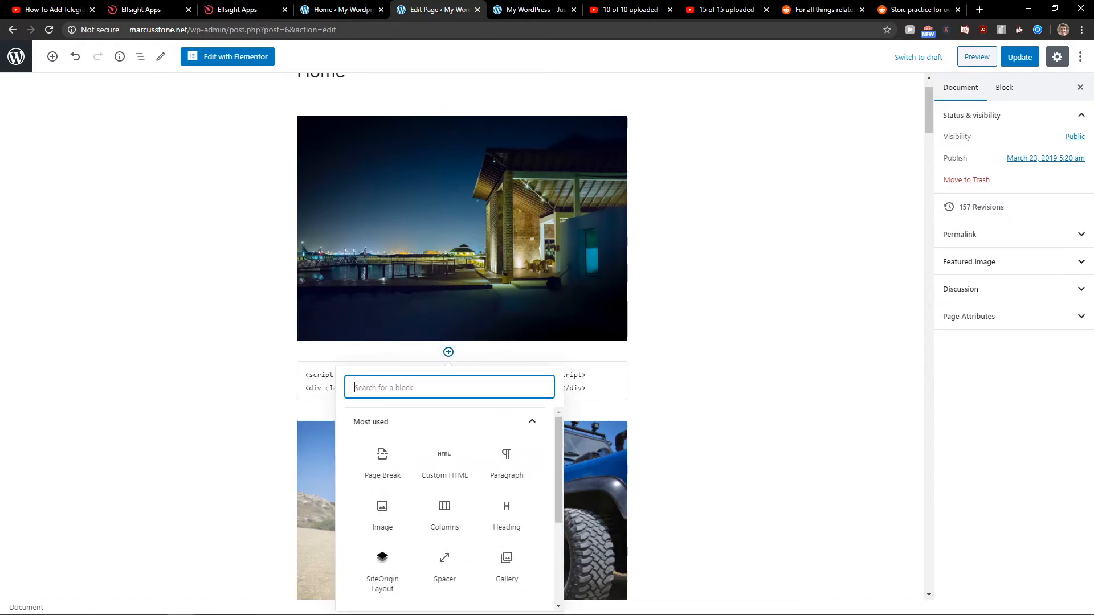
pyautogui.moveTo(678, 373)
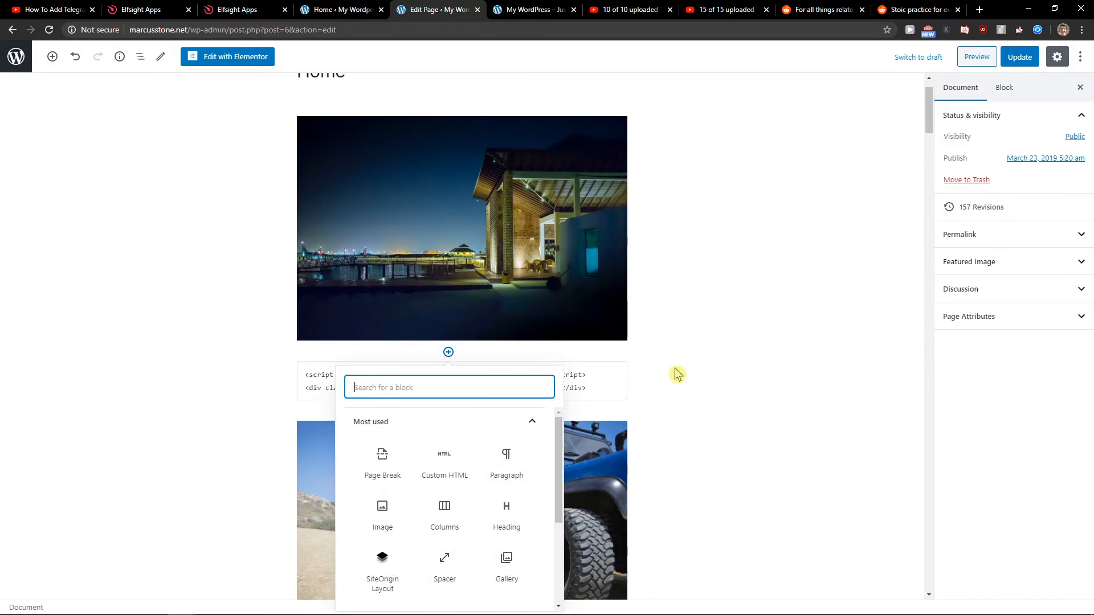
# Step: Wrap the Custom HTML block in a Columns block and try the preview's comment box
pyautogui.click(443, 514)
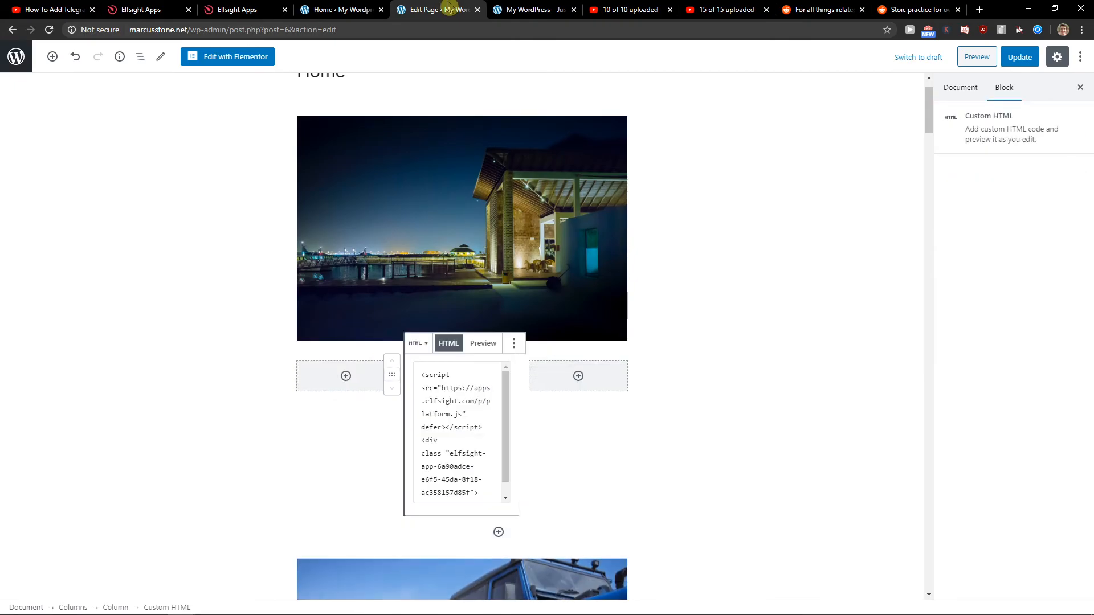
pyautogui.click(534, 10)
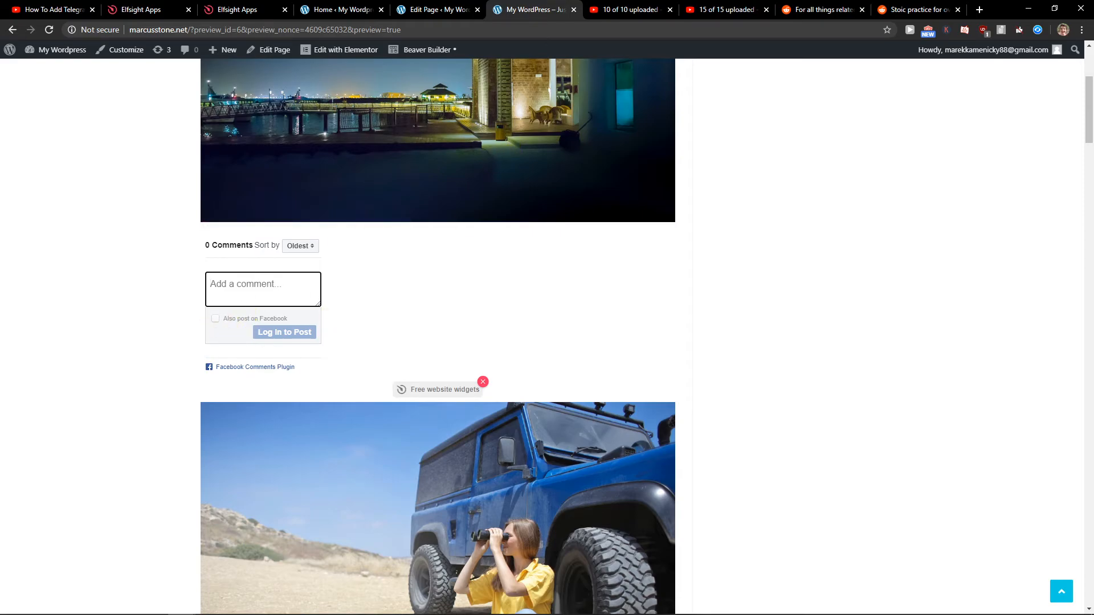
pyautogui.click(263, 289)
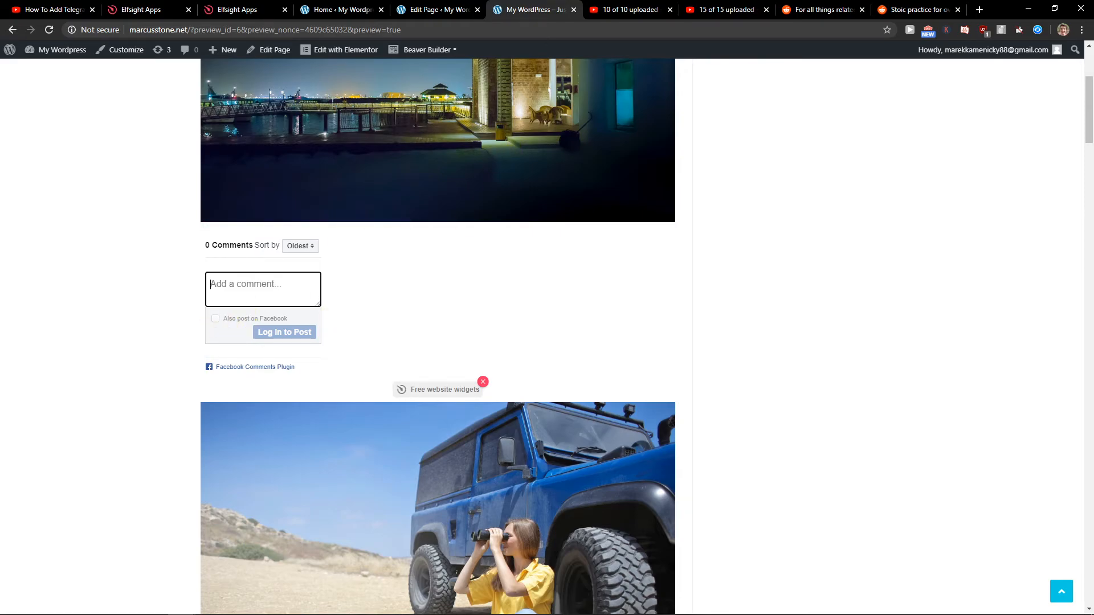